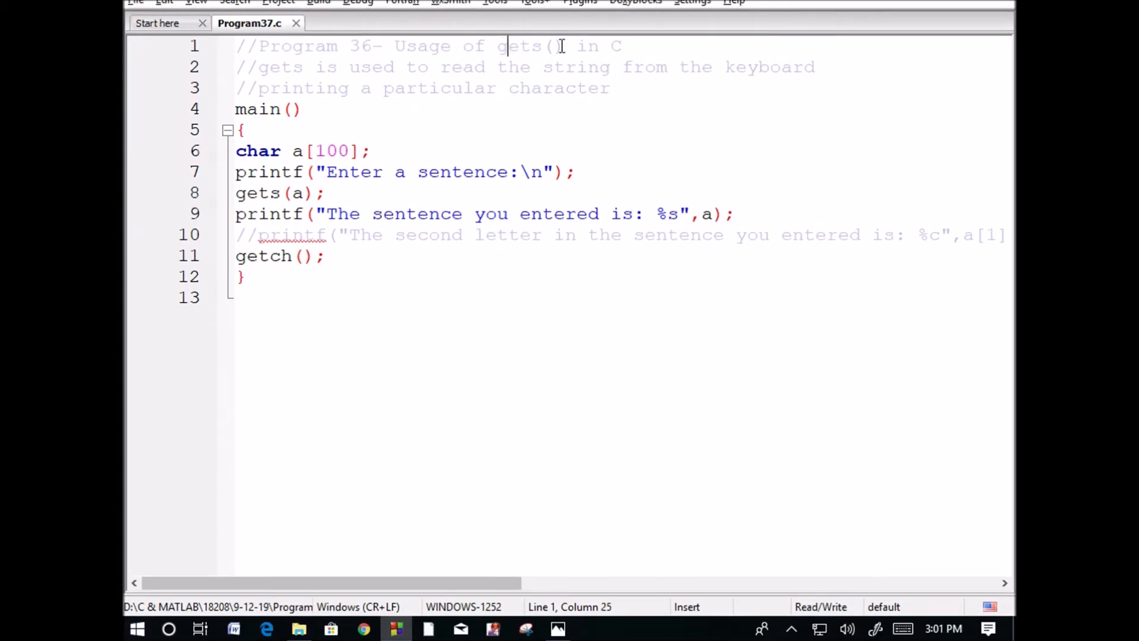
Step: Build and run the program, entering the sentence 'welcome to the c programming'
{"action": "left_click", "coordinate": [243, 129]}
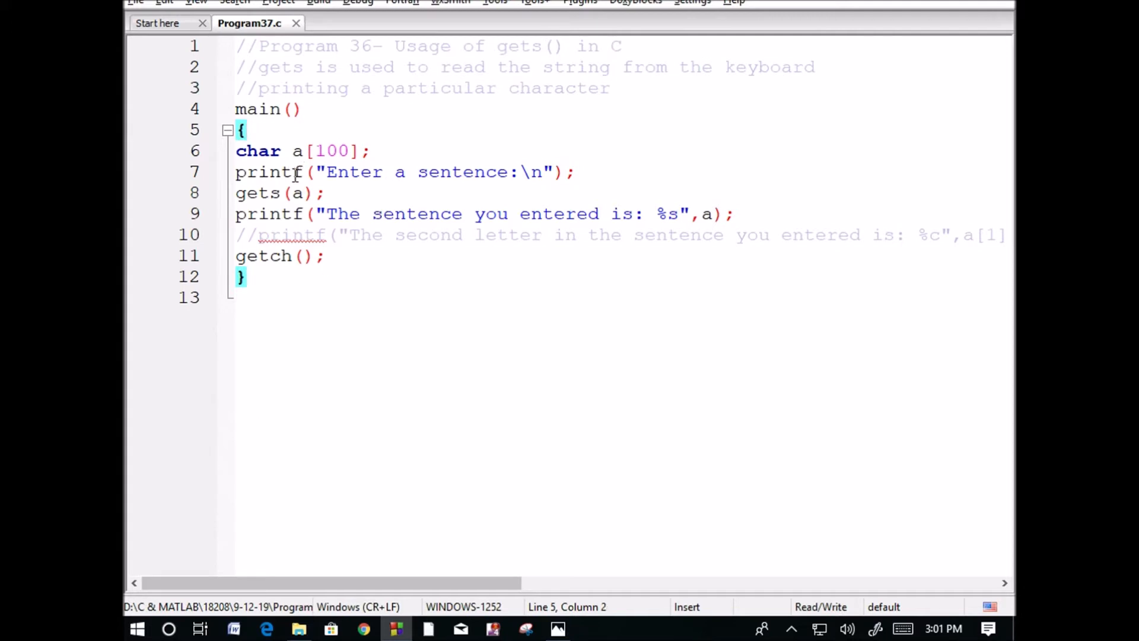
{"action": "mouse_move", "coordinate": [352, 193]}
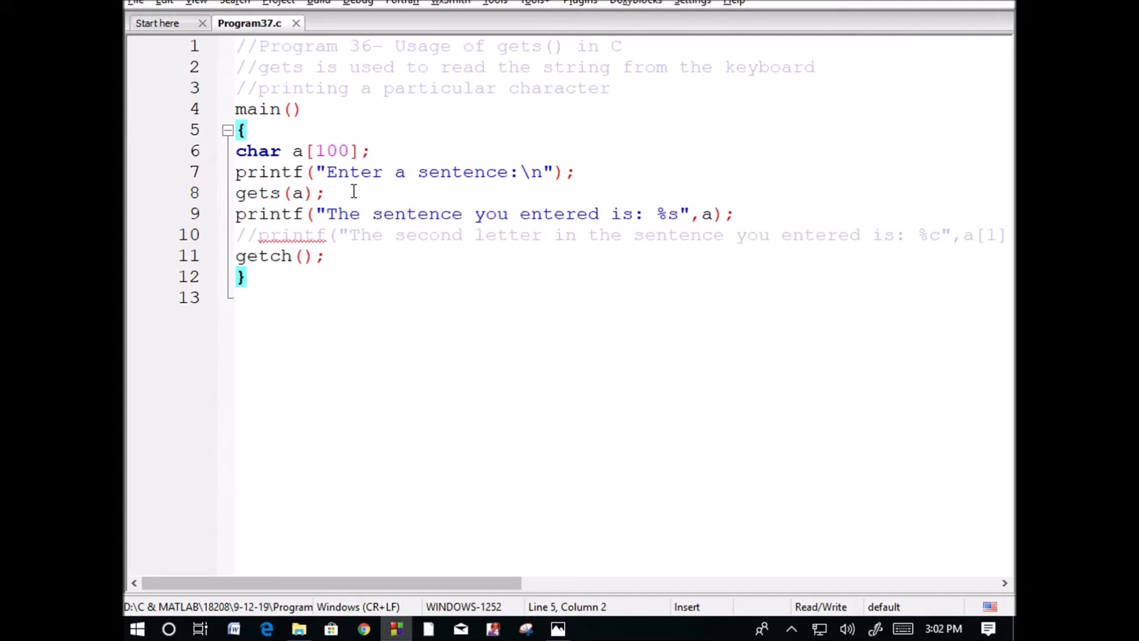
{"action": "mouse_move", "coordinate": [512, 172]}
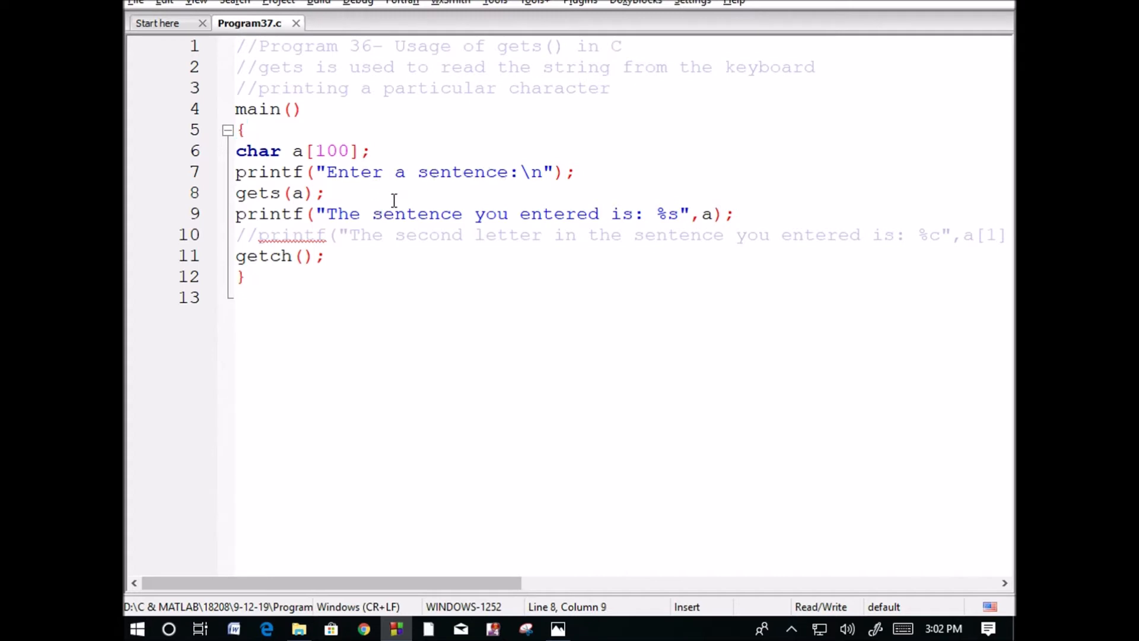
{"action": "mouse_move", "coordinate": [682, 196]}
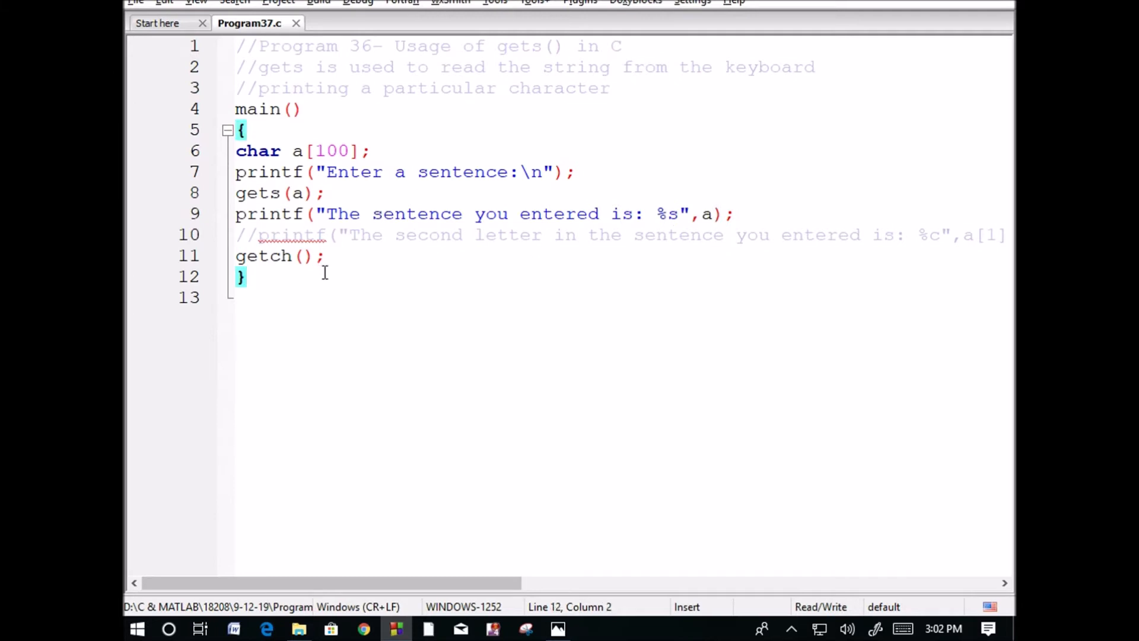
{"action": "key", "text": "F9"}
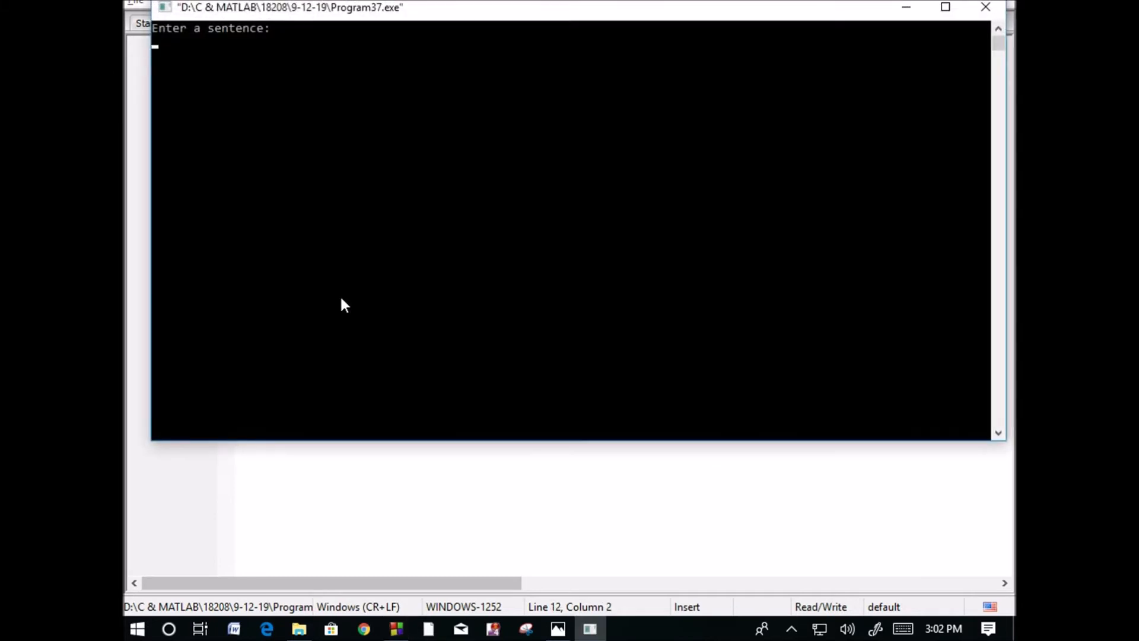
{"action": "type", "text": "welco"}
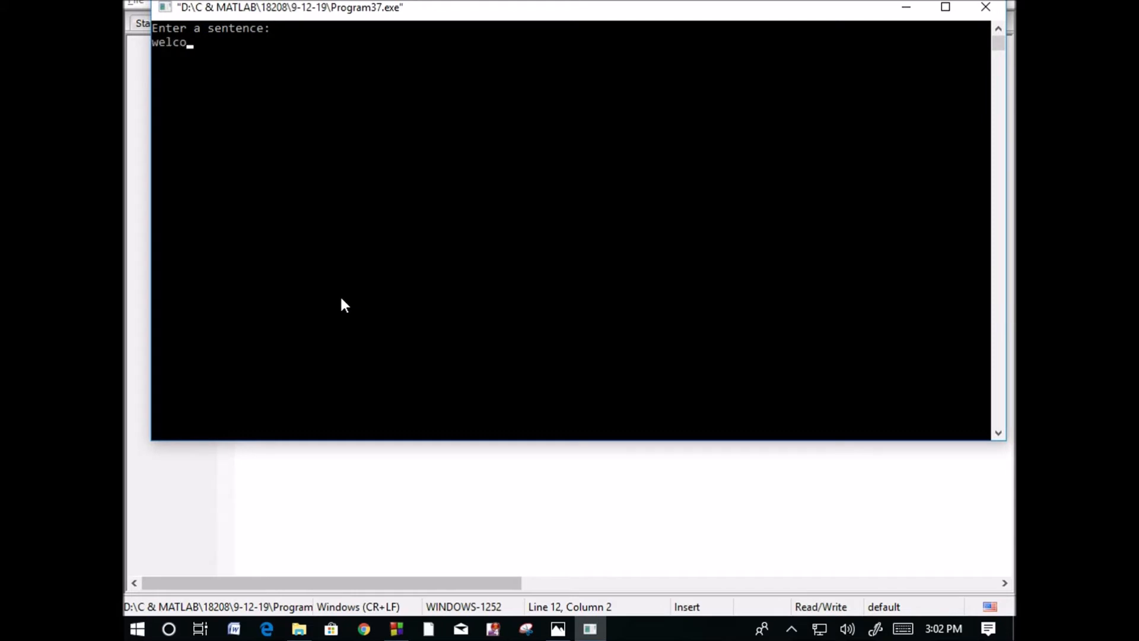
{"action": "type", "text": "me to"}
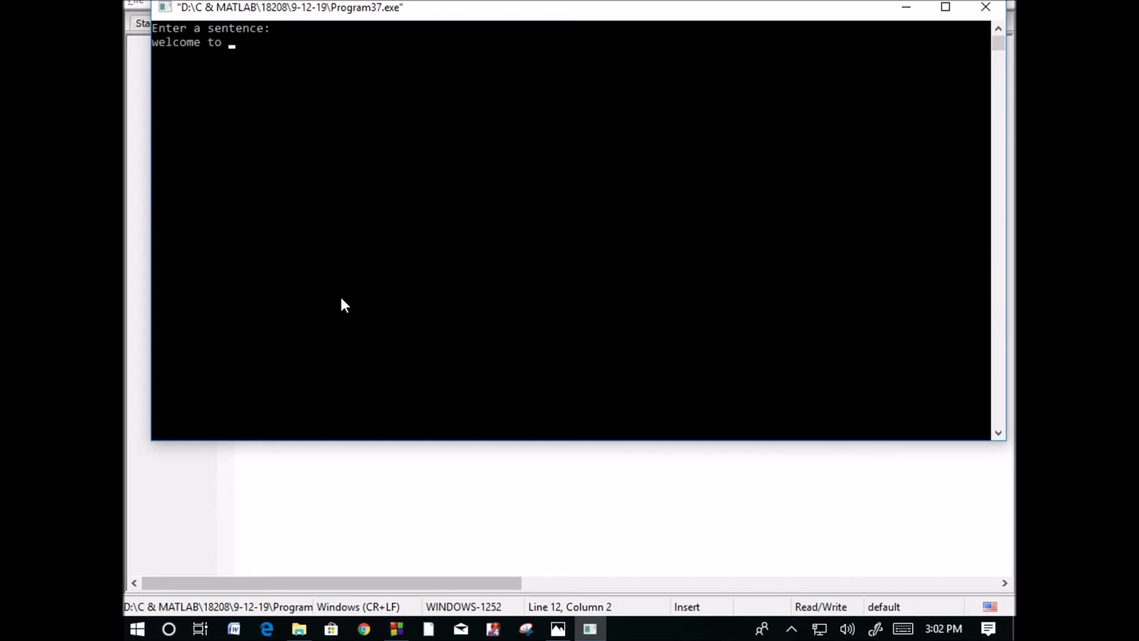
{"action": "type", "text": "the c p"}
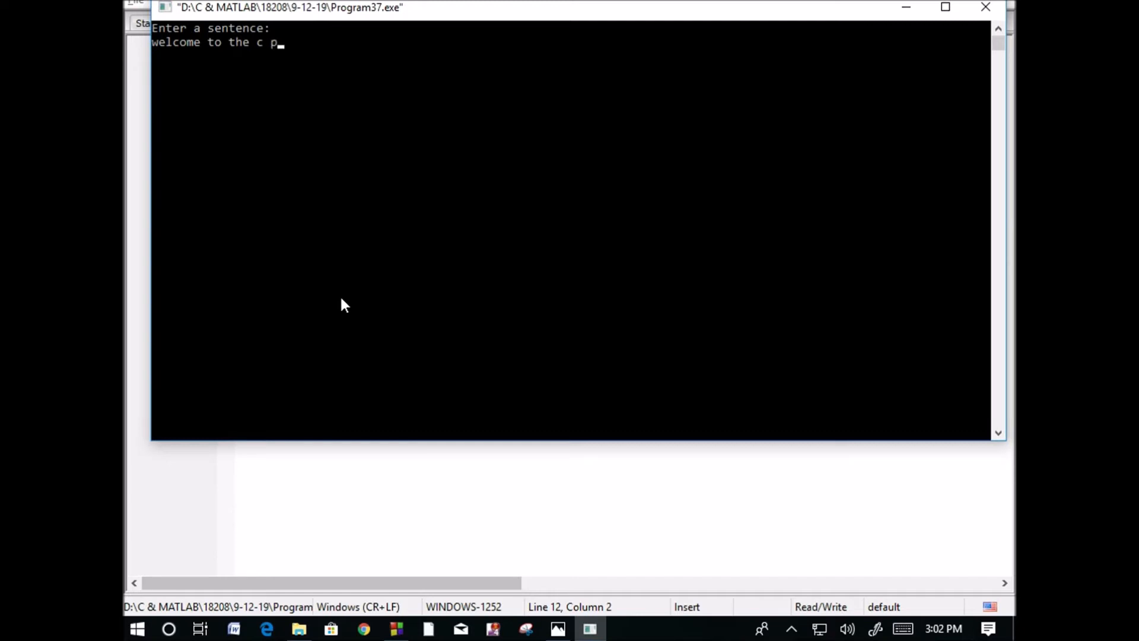
{"action": "type", "text": "rogrammin"}
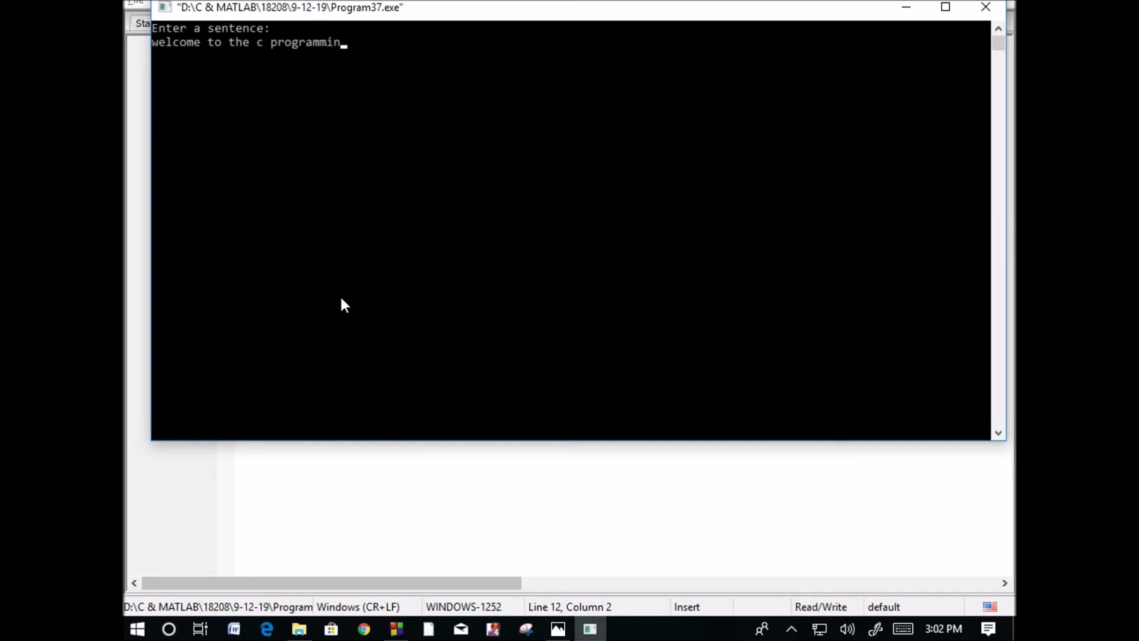
{"action": "type", "text": "g"}
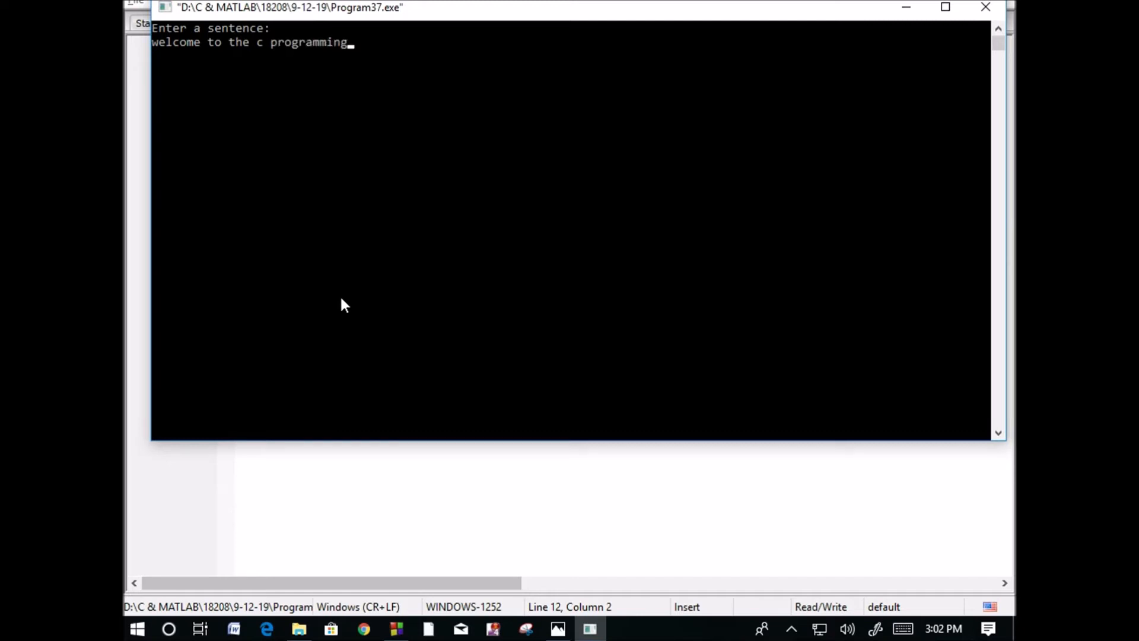
{"action": "key", "text": "enter"}
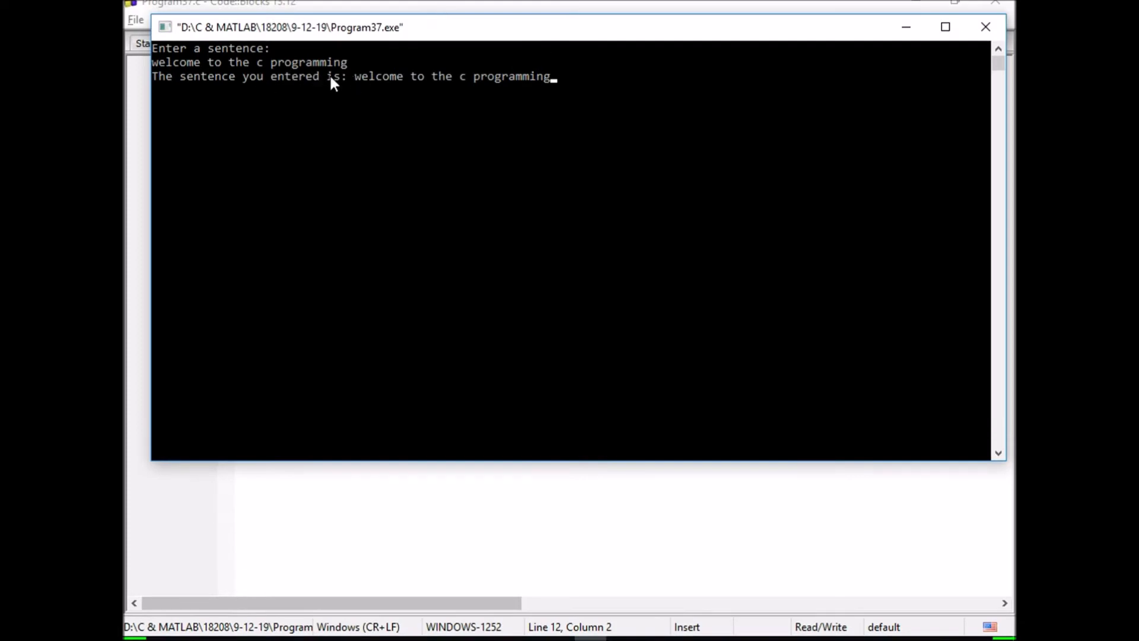
{"action": "mouse_move", "coordinate": [590, 32]}
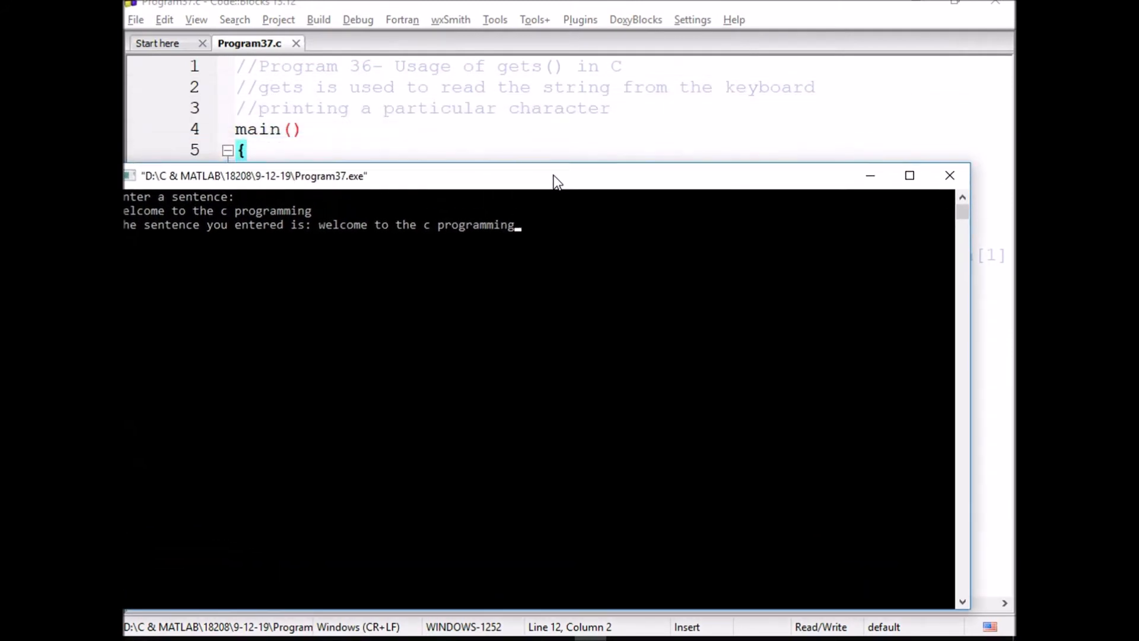
Step: Close the output window and place the cursor at the printf lines 9 and 10
{"action": "left_click_drag", "start_coordinate": [556, 175], "coordinate": [577, 147]}
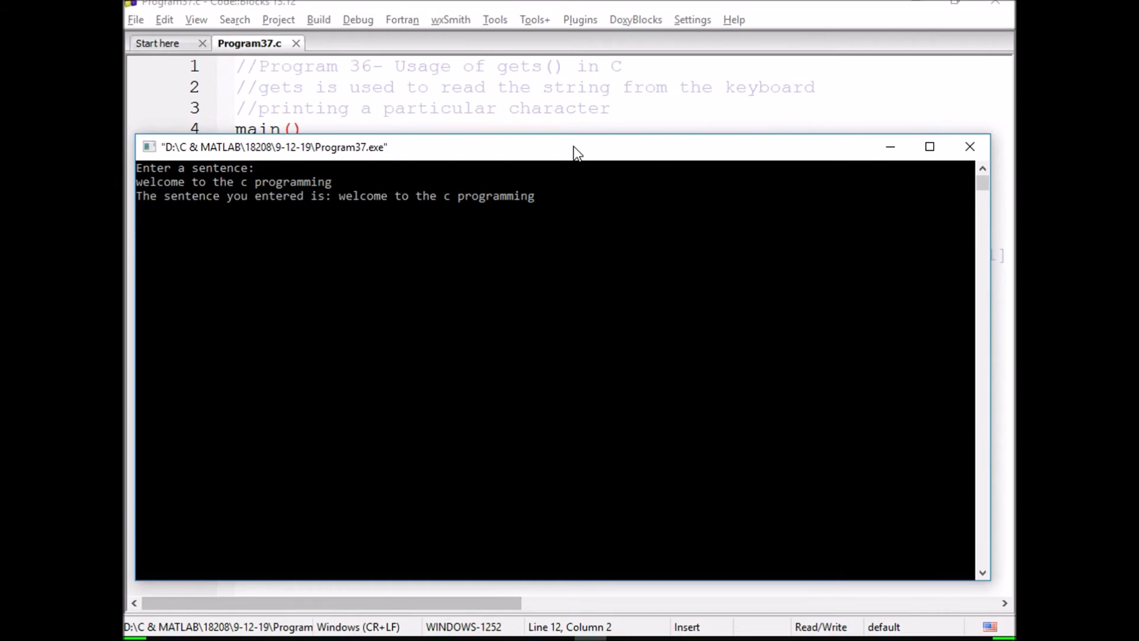
{"action": "left_click", "coordinate": [969, 146]}
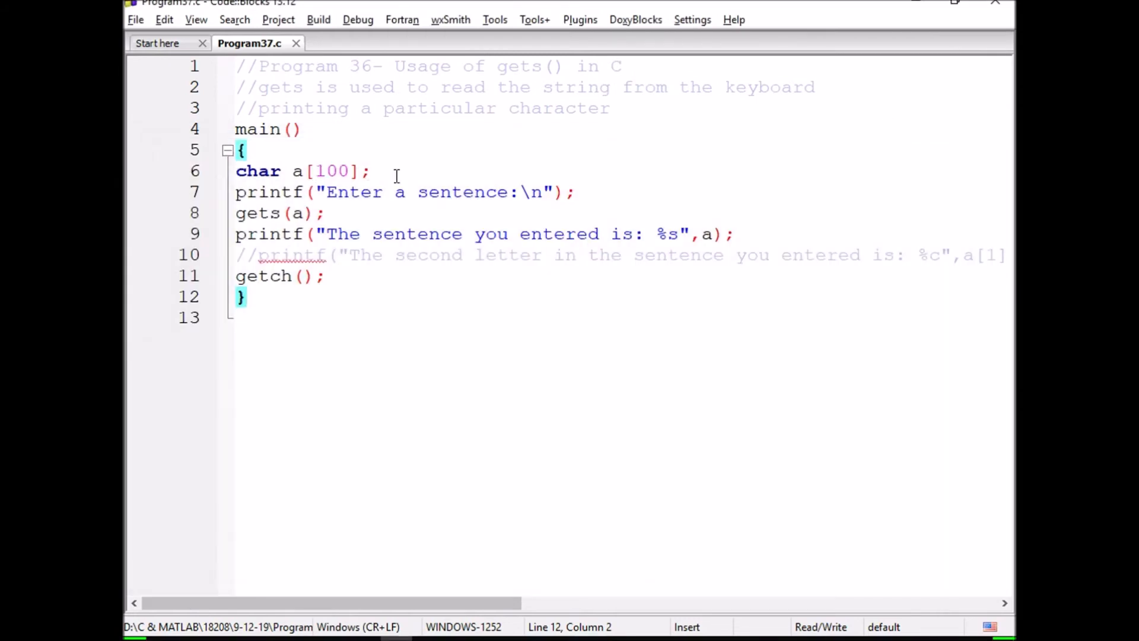
{"action": "left_click", "coordinate": [263, 255]}
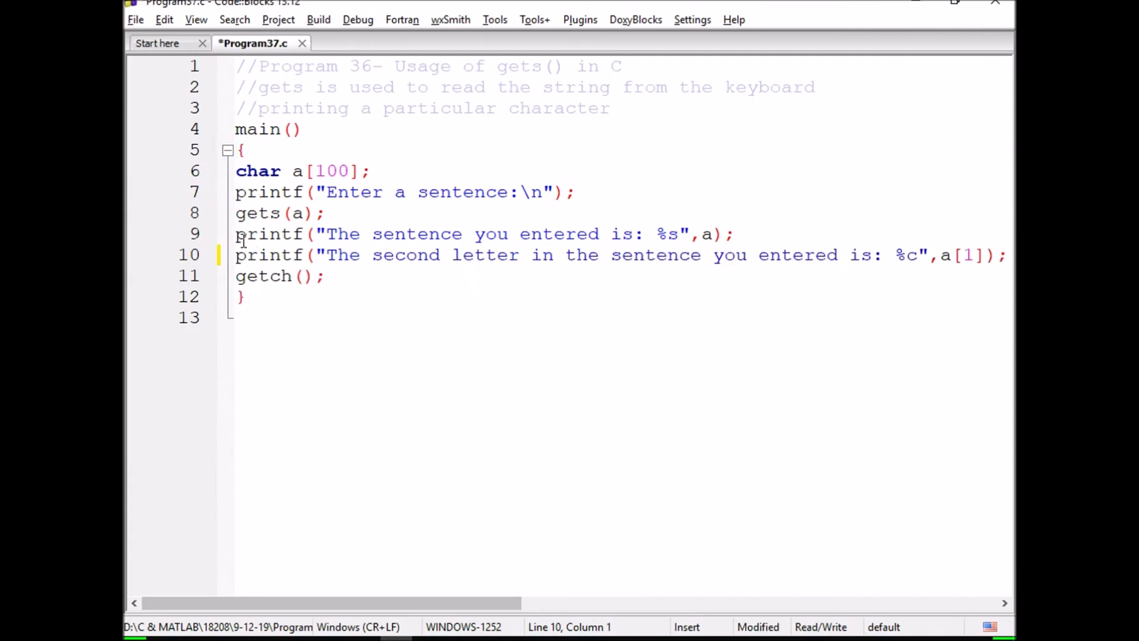
{"action": "left_click", "coordinate": [228, 150]}
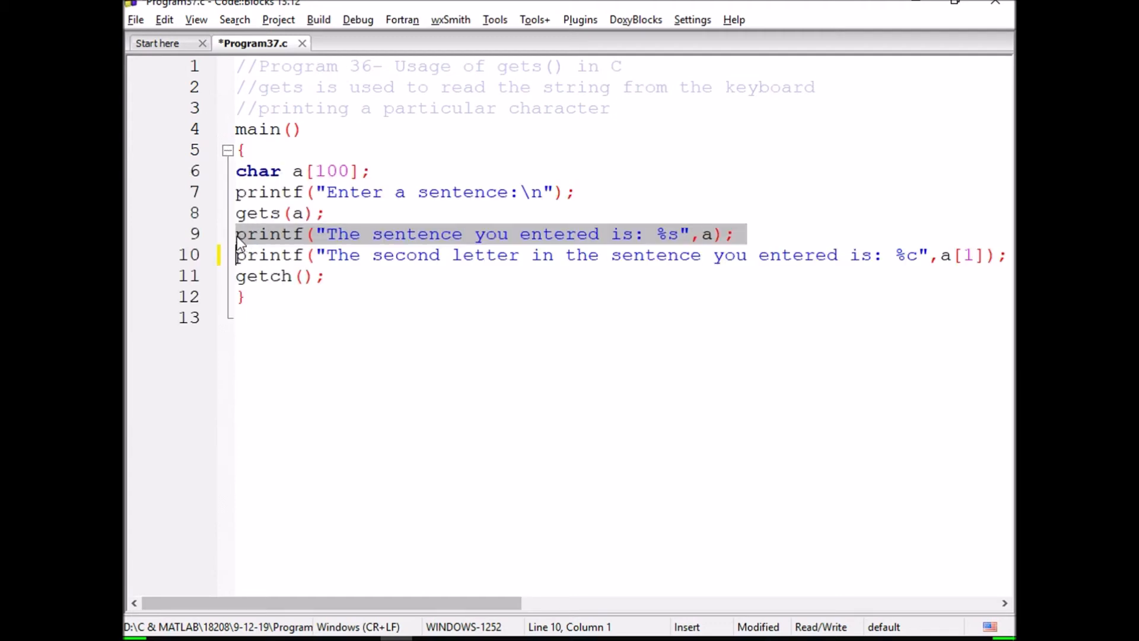
{"action": "left_click", "coordinate": [239, 234]}
{"action": "type", "text": "//"}
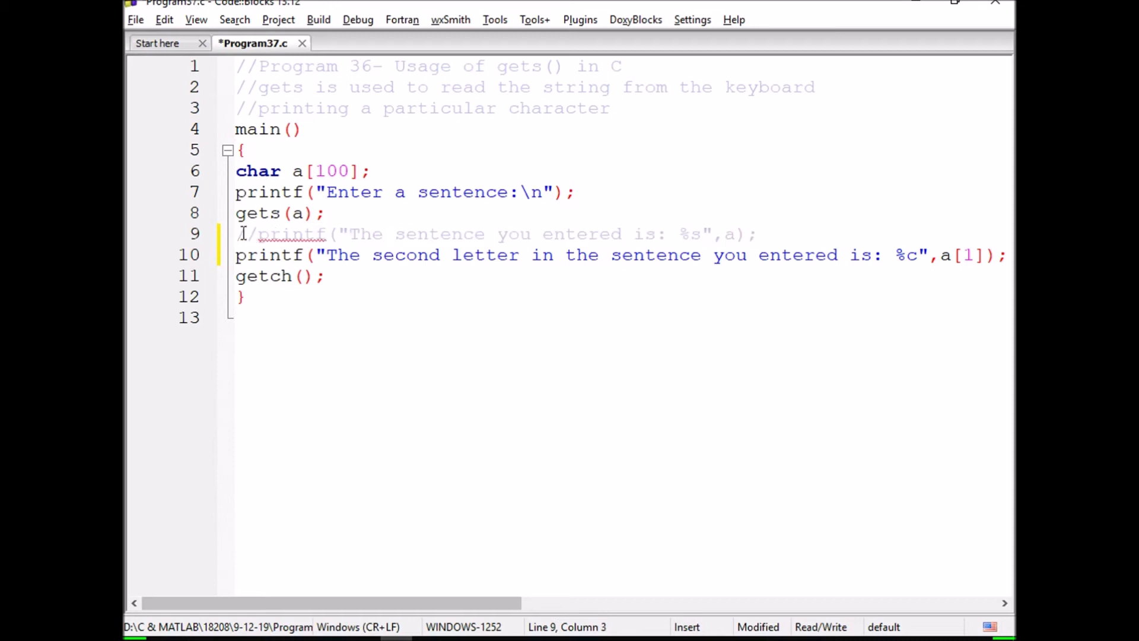
{"action": "mouse_move", "coordinate": [579, 317]}
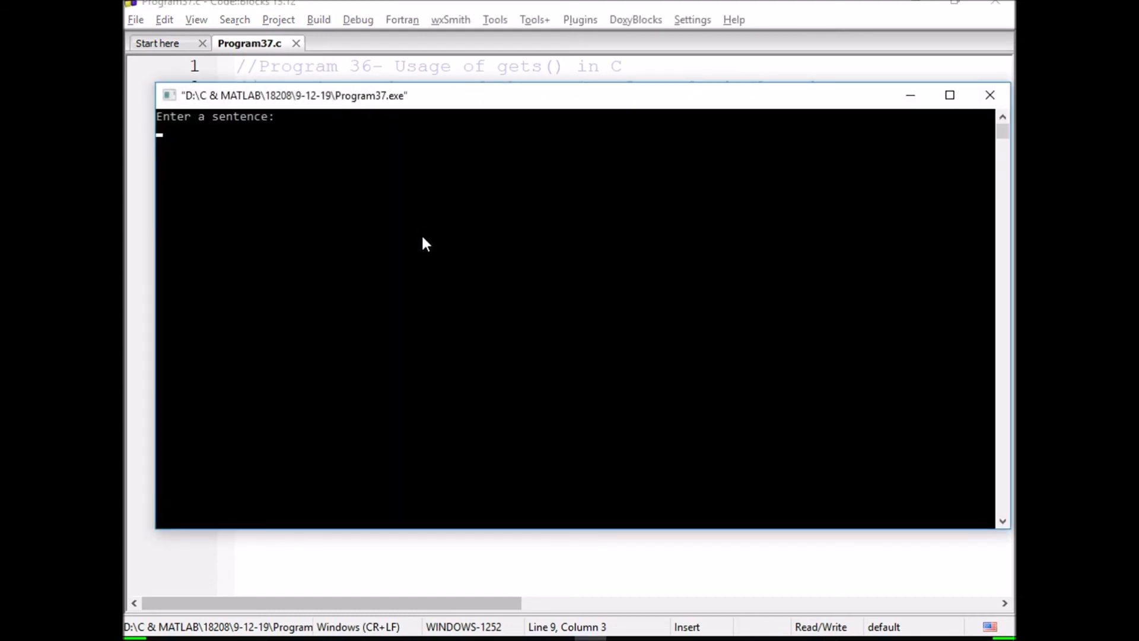
Step: Type 'pro' into the running console, then return to the start of line 10
{"action": "type", "text": "pr"}
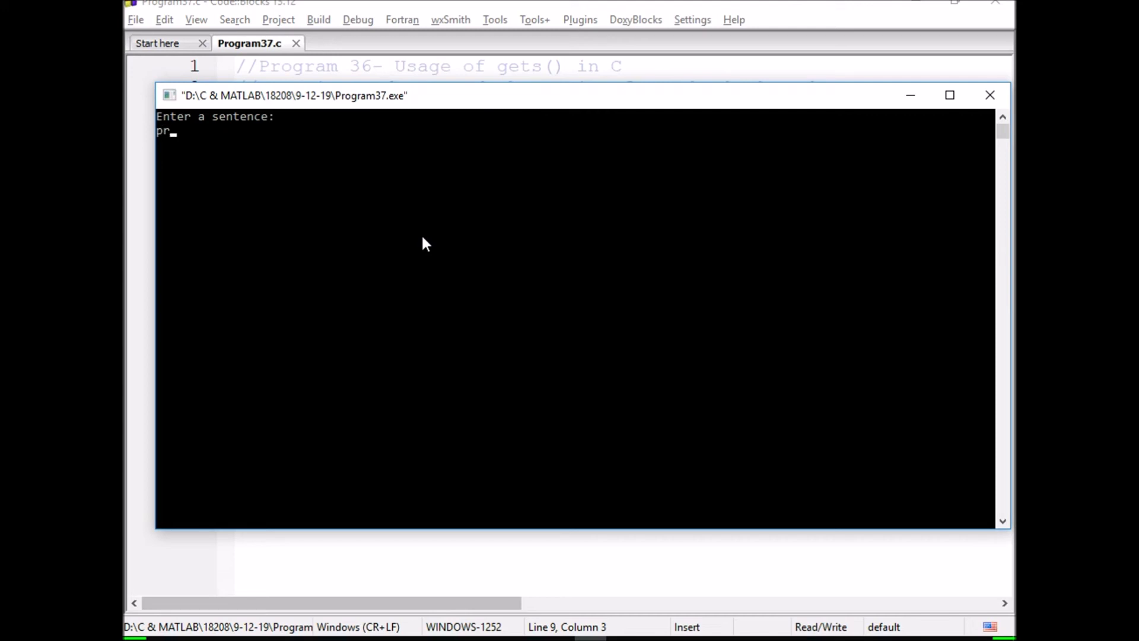
{"action": "type", "text": "o"}
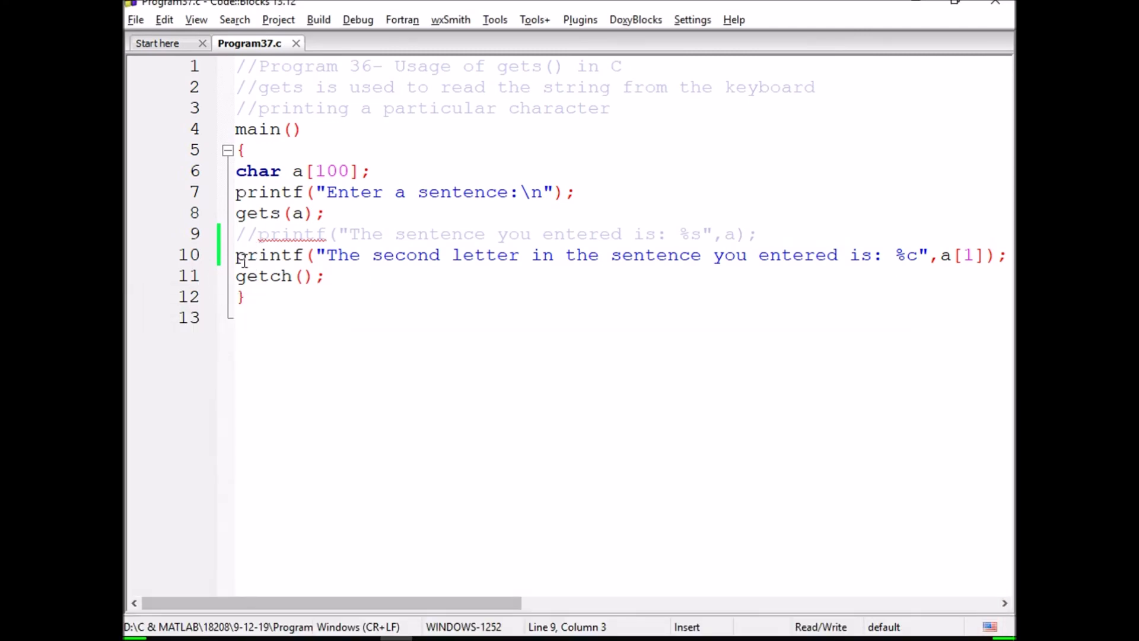
{"action": "left_click", "coordinate": [237, 255]}
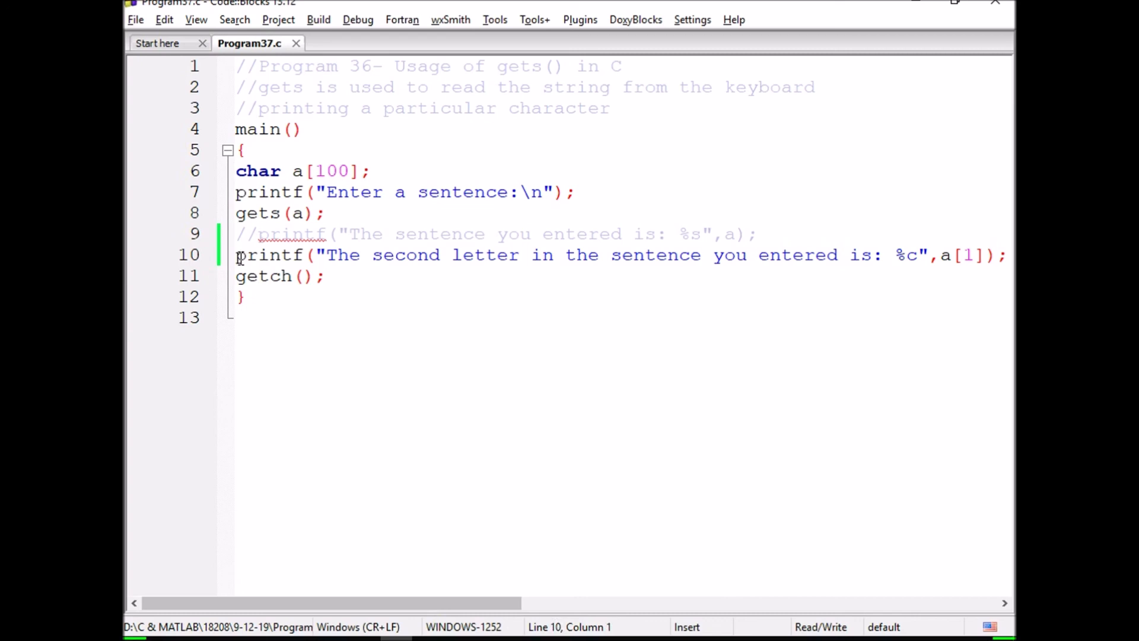